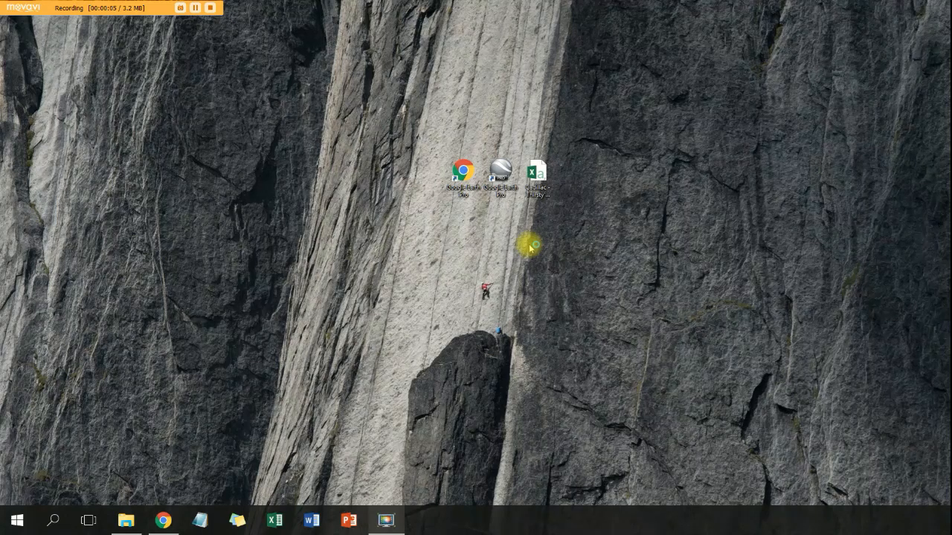
# Step: Open the well locations CSV from the desktop in Excel
pyautogui.click(538, 179)
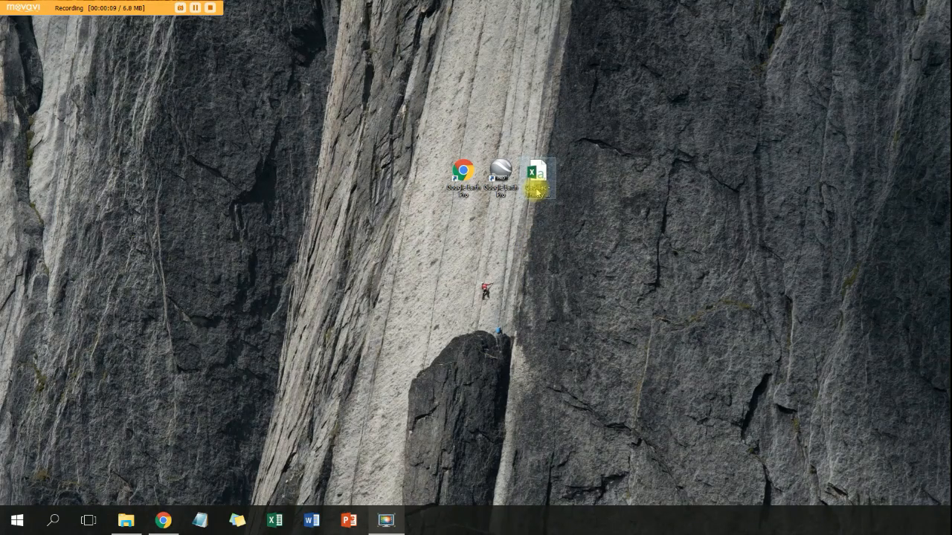
pyautogui.moveTo(538, 177)
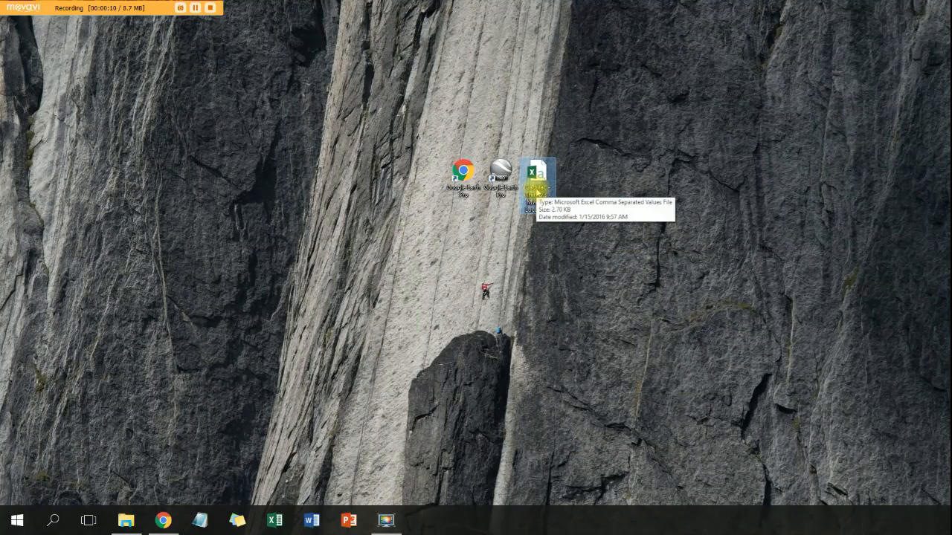
pyautogui.doubleClick(538, 175)
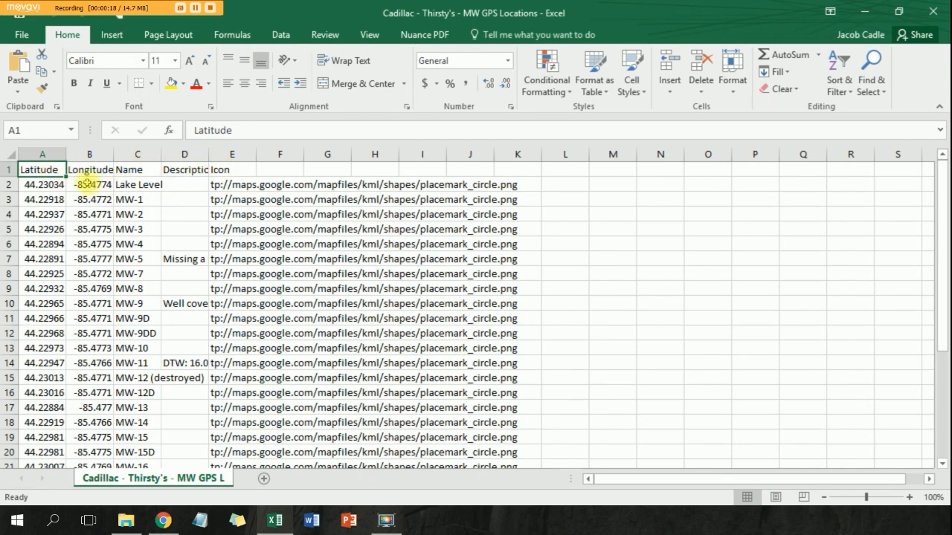
# Step: Review the Longitude, Name and Icon headers and widen the Description column so notes are readable
pyautogui.click(89, 169)
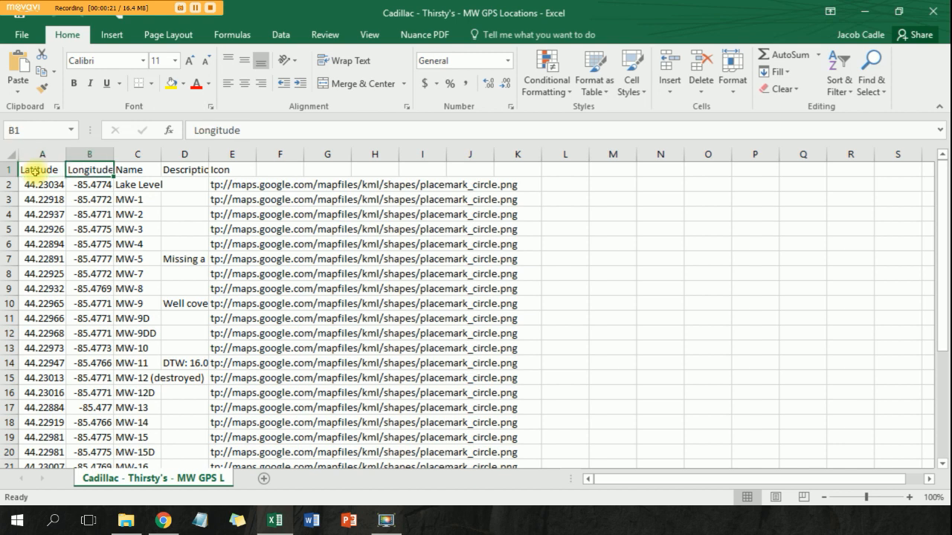
pyautogui.click(137, 170)
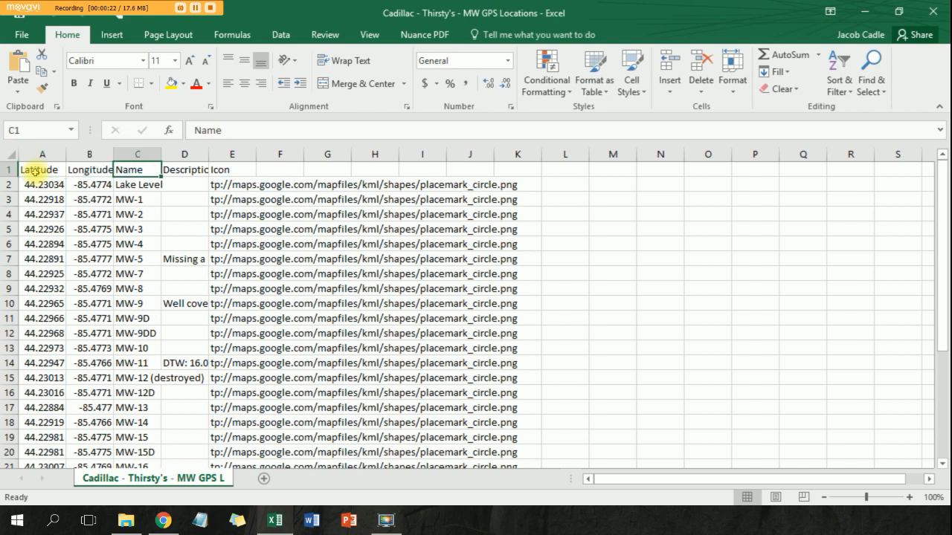
pyautogui.click(232, 170)
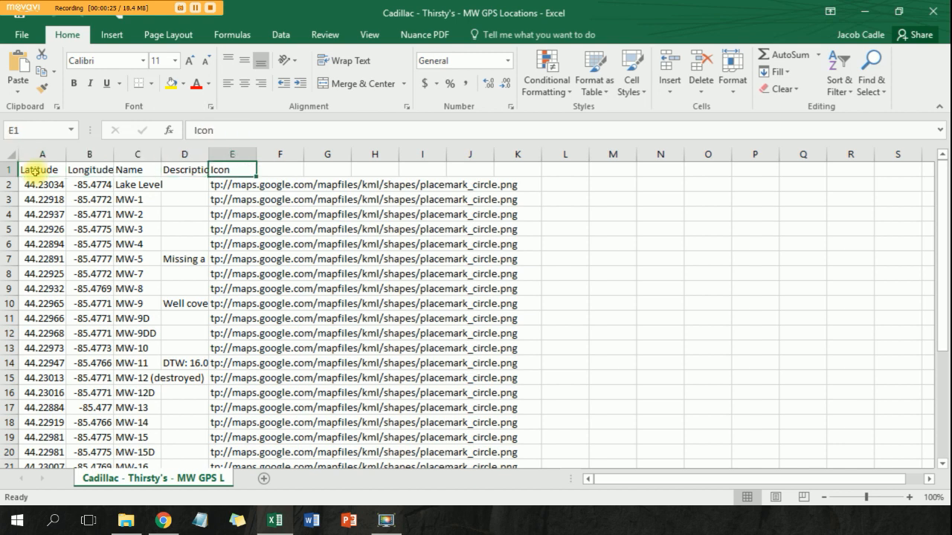
pyautogui.click(232, 170)
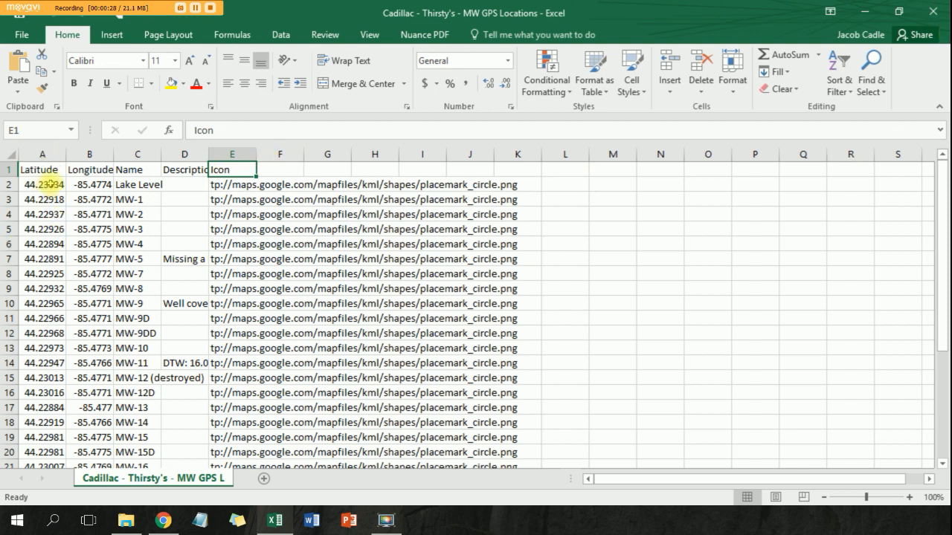
pyautogui.scroll(-3)
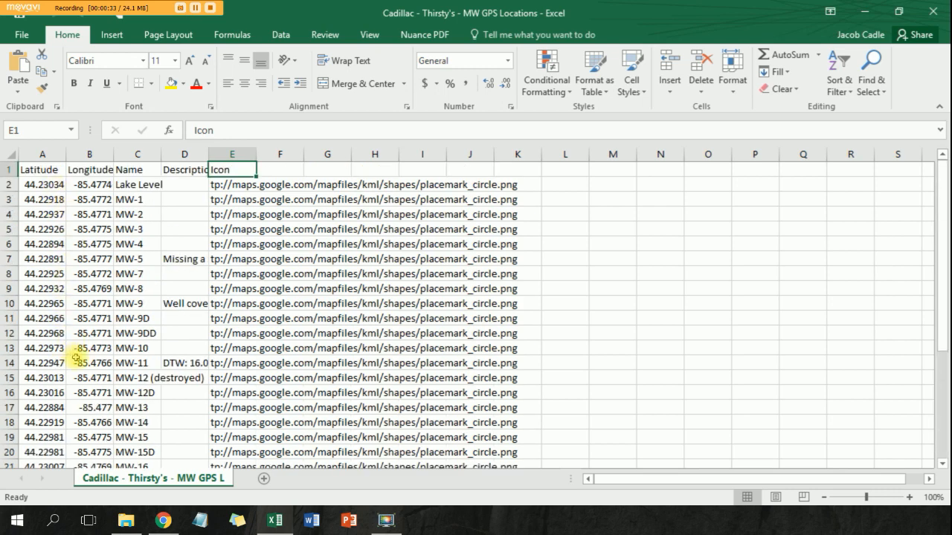
pyautogui.scroll(-3)
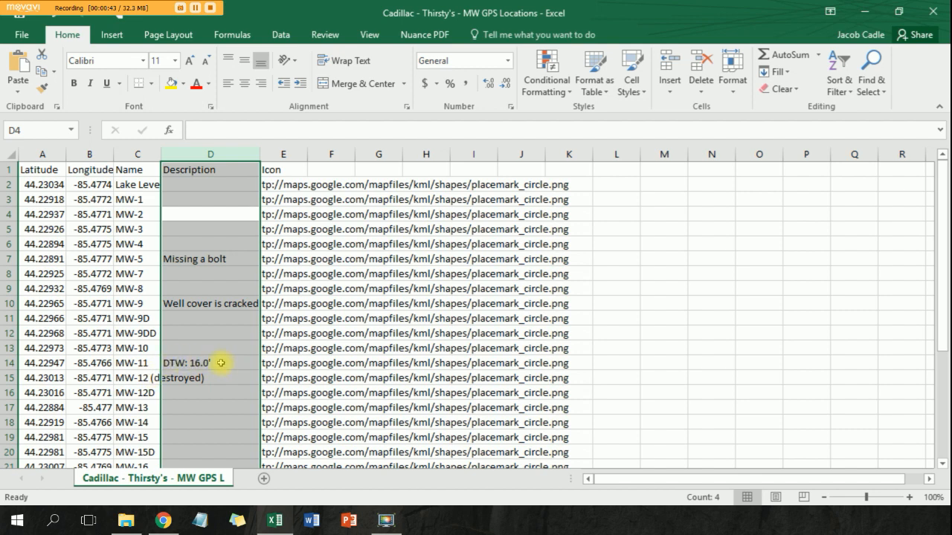
pyautogui.click(283, 170)
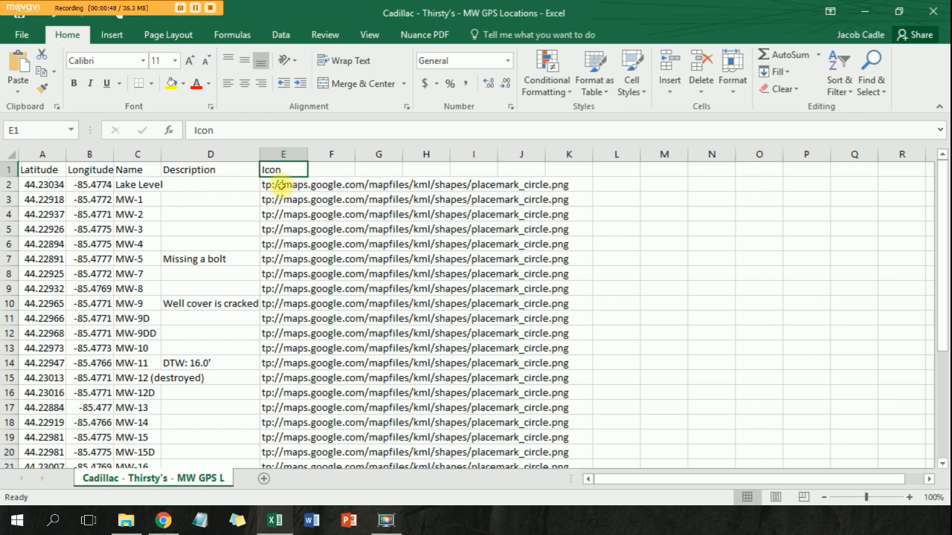
pyautogui.click(283, 185)
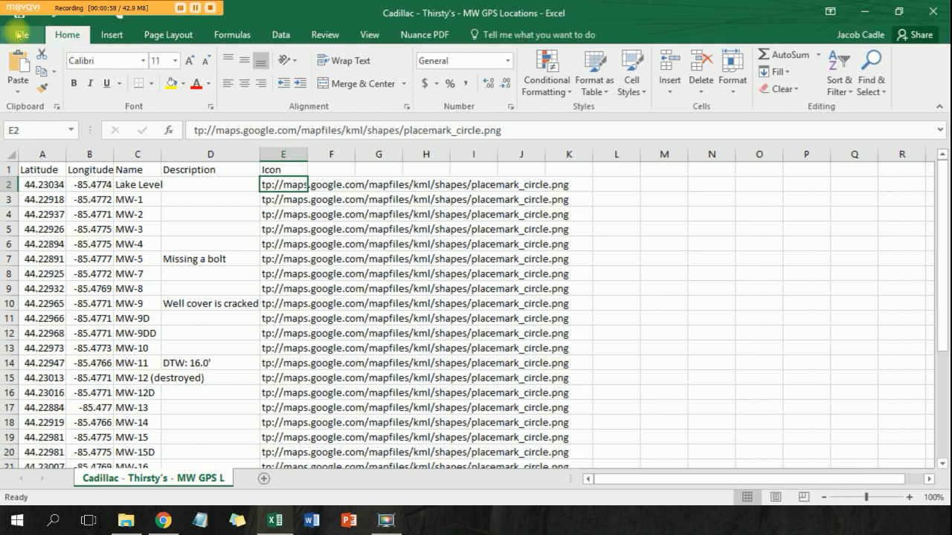
# Step: Save the workbook to the Desktop as CSV (Comma delimited), replacing the existing file
pyautogui.click(20, 34)
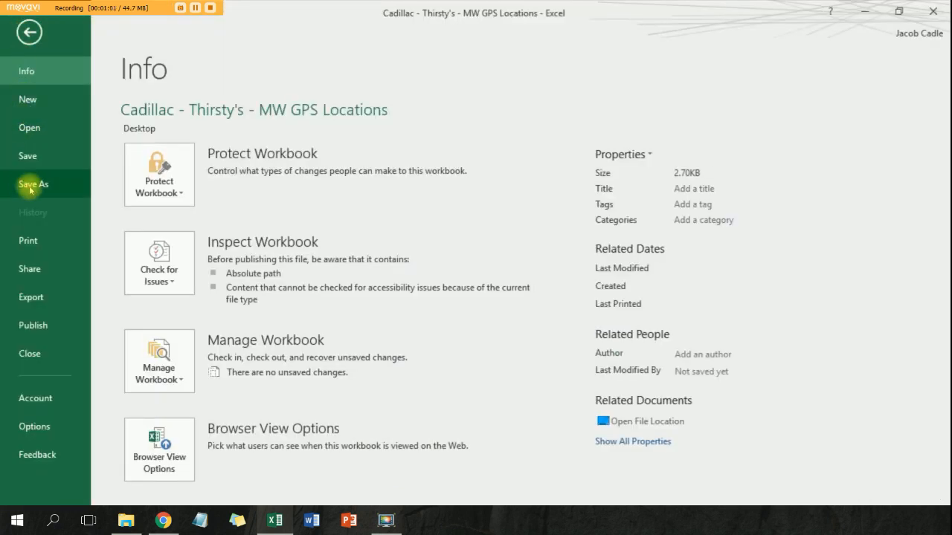
pyautogui.click(33, 184)
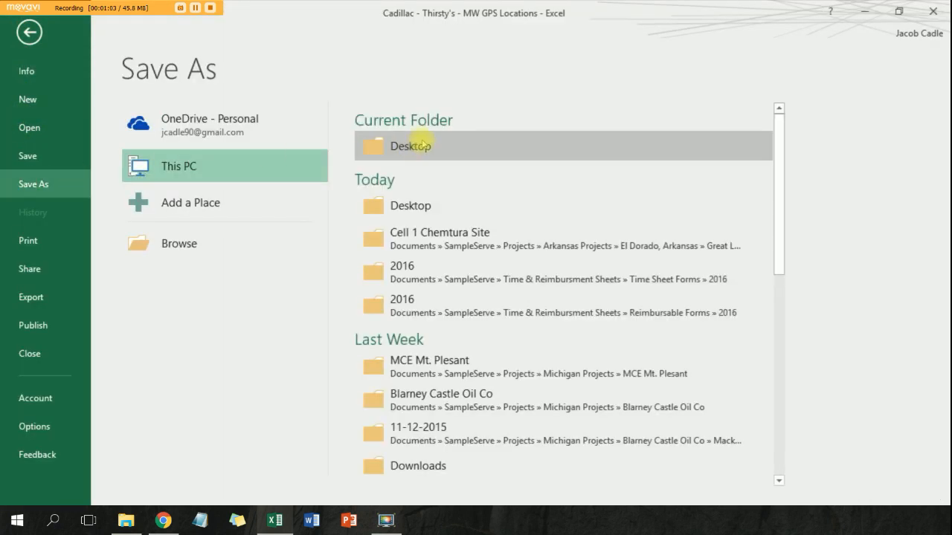
pyautogui.doubleClick(410, 146)
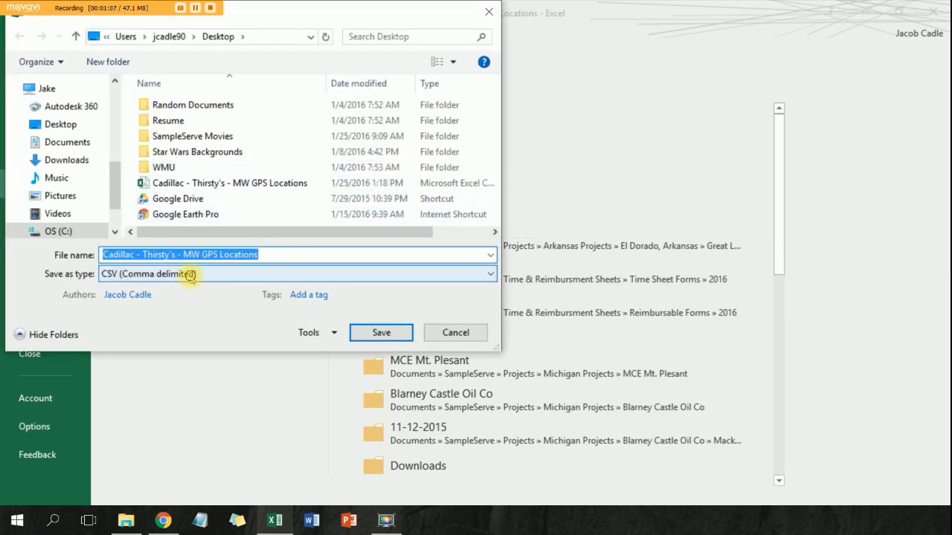
pyautogui.click(296, 273)
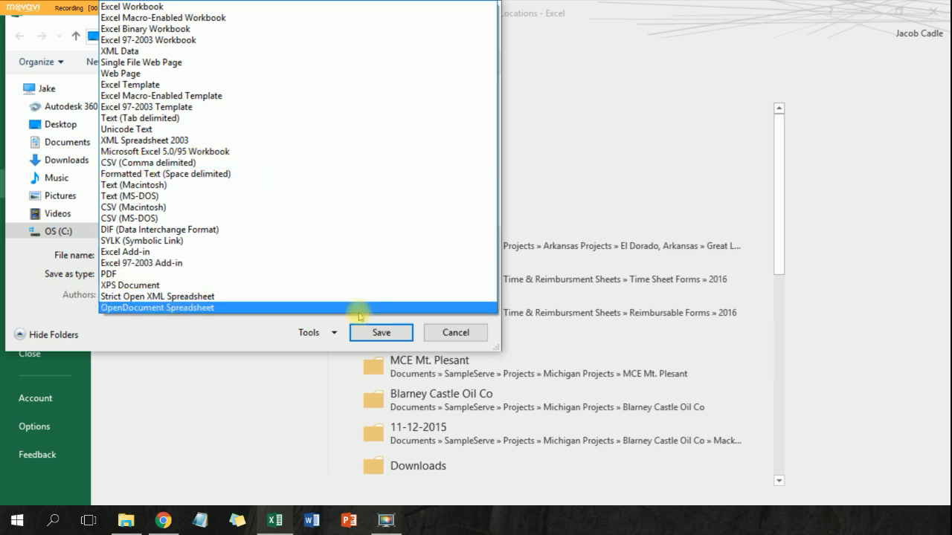
pyautogui.click(149, 162)
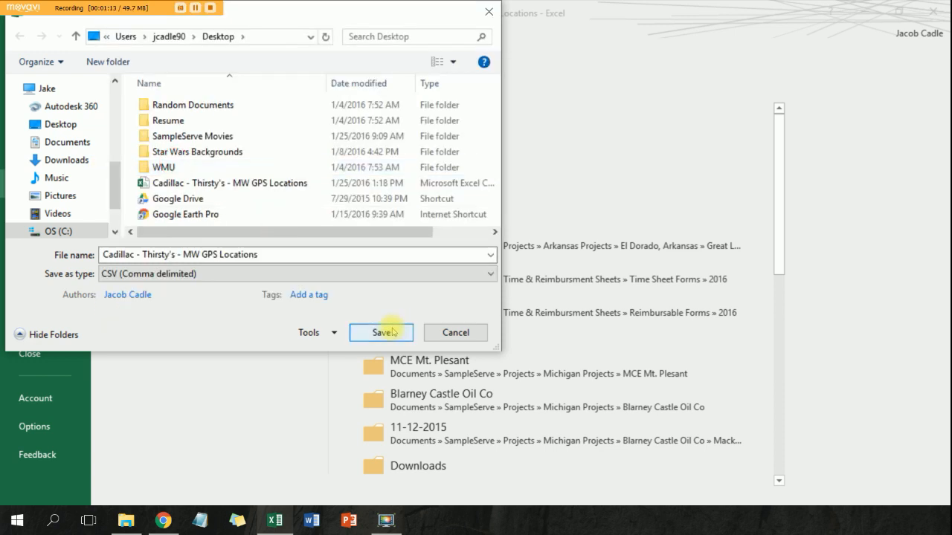
pyautogui.click(381, 333)
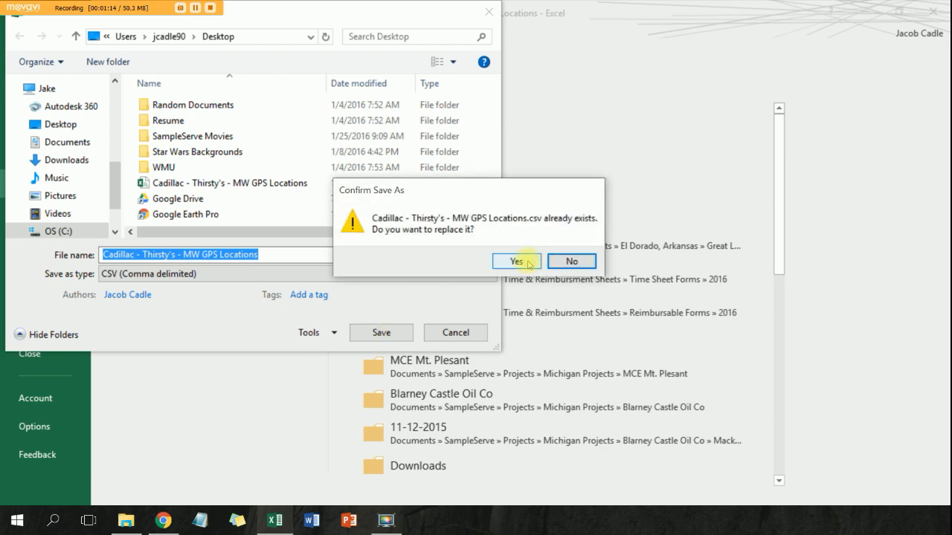
pyautogui.click(516, 262)
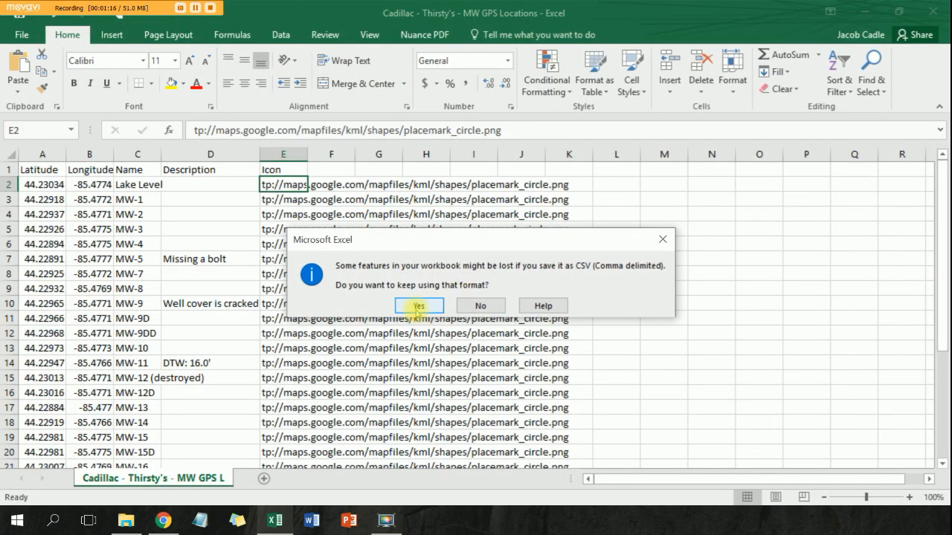
pyautogui.click(418, 307)
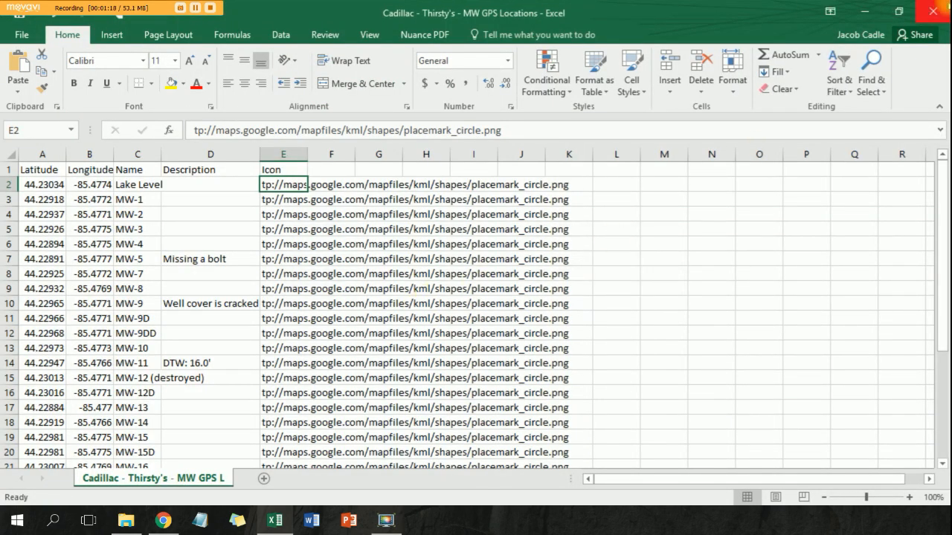
# Step: Close the workbook without saving again, leaving the desktop
pyautogui.click(931, 12)
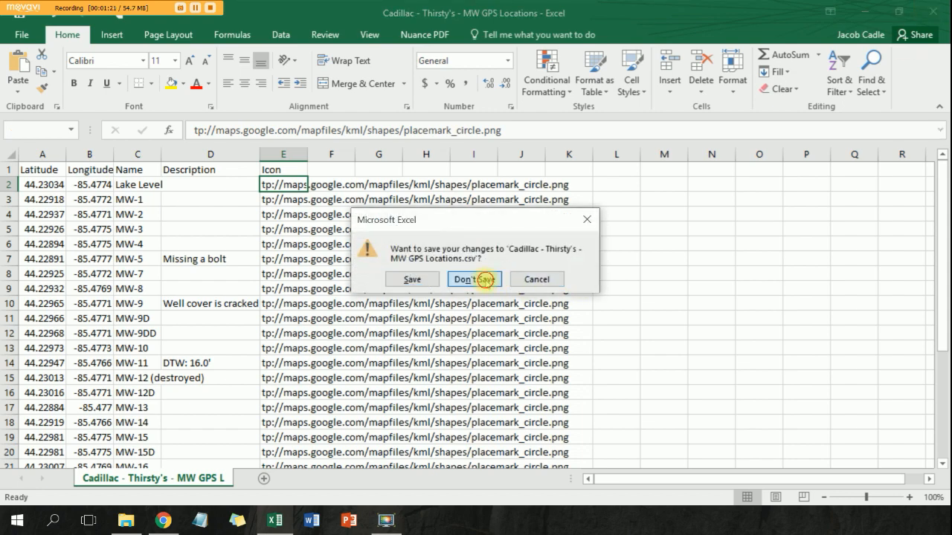
pyautogui.click(470, 280)
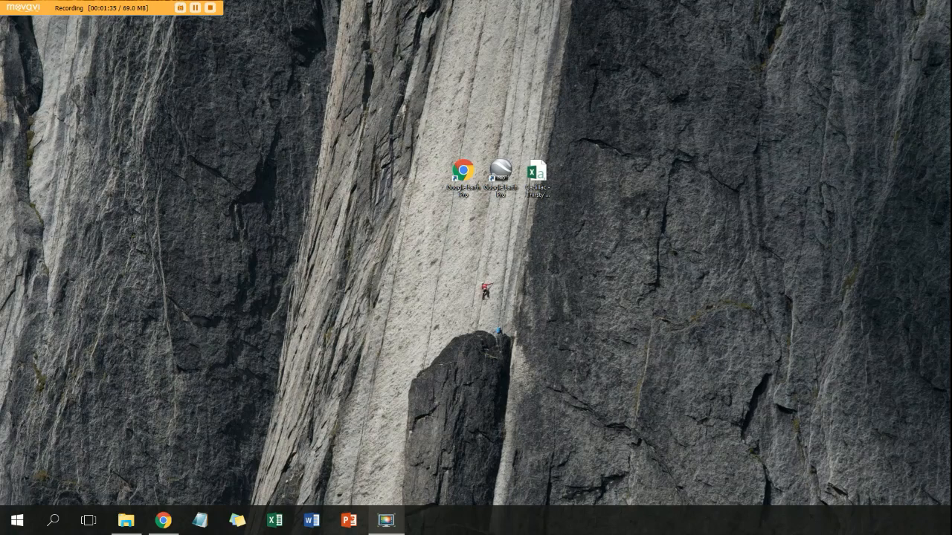
# Step: Launch Google Earth Pro from its desktop shortcut
pyautogui.click(378, 236)
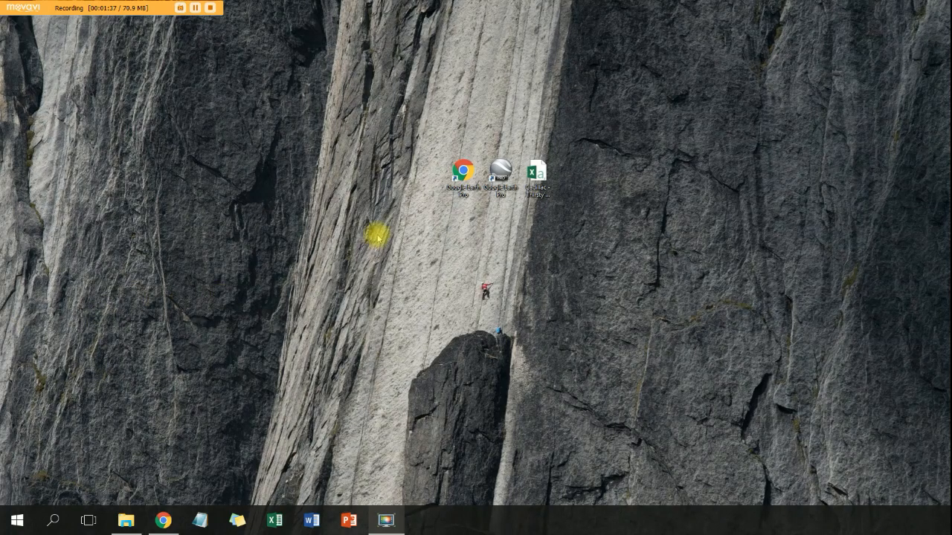
pyautogui.moveTo(479, 209)
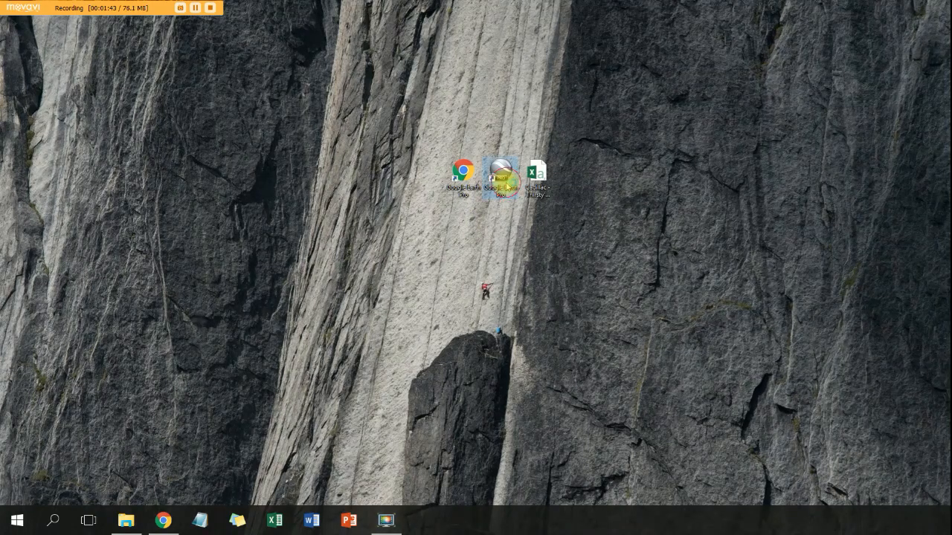
pyautogui.moveTo(501, 176)
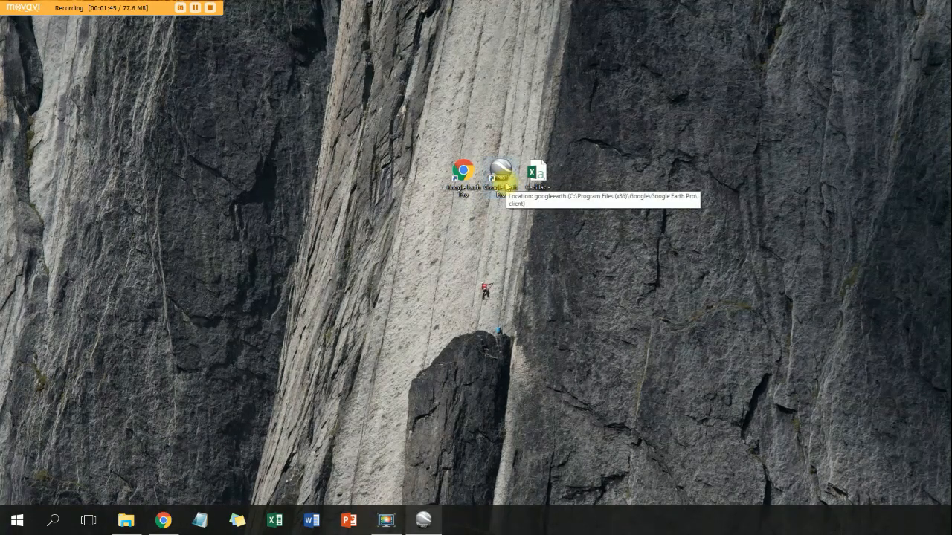
pyautogui.doubleClick(467, 173)
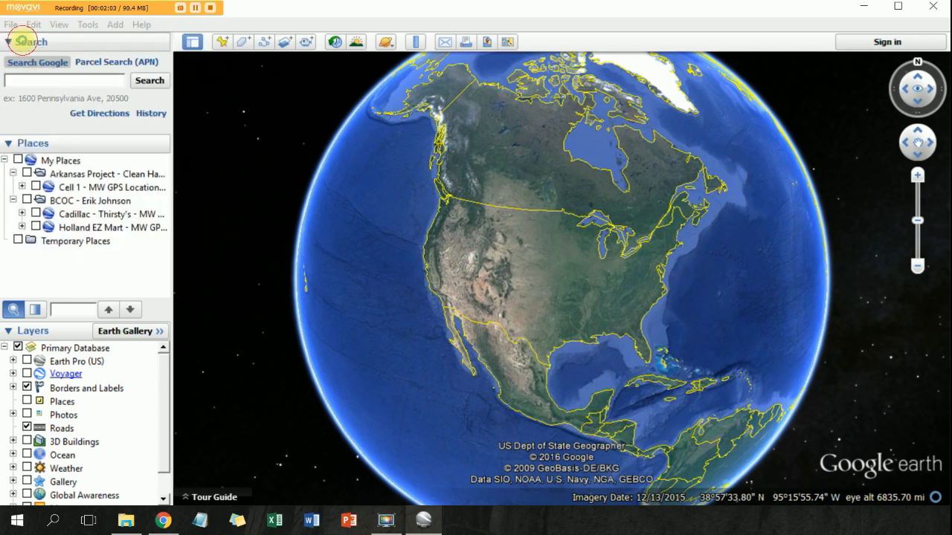
# Step: Import the Cadillac - Thirsty's - MW GPS Locations CSV and choose to create a new style template
pyautogui.click(9, 24)
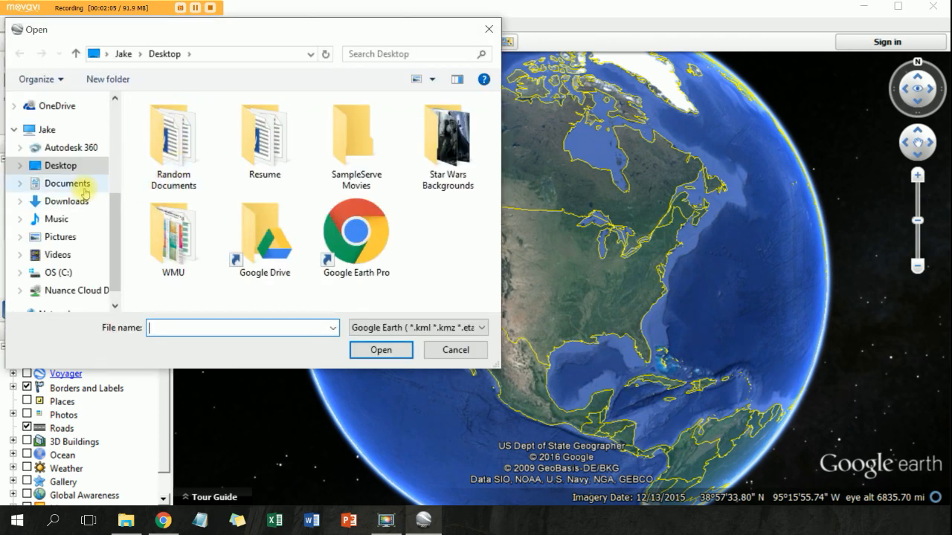
pyautogui.click(60, 165)
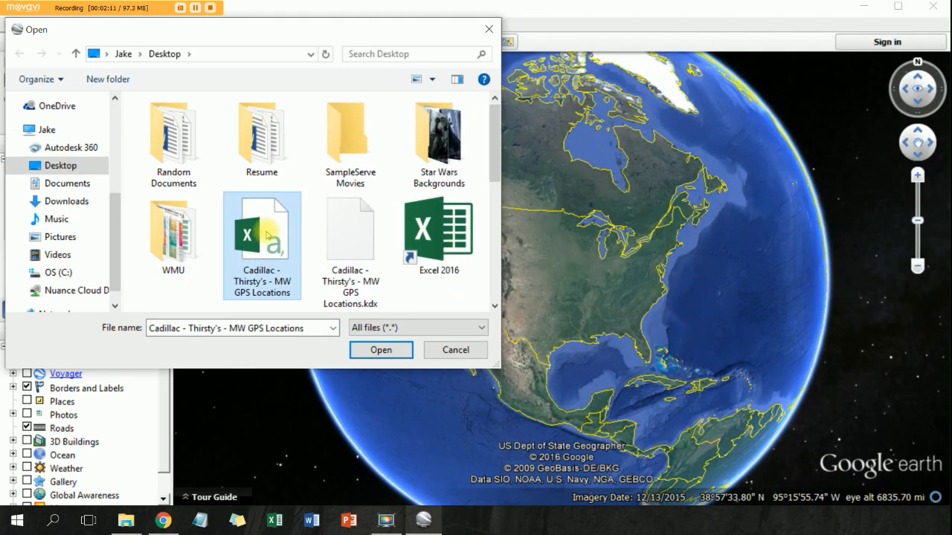
pyautogui.click(381, 350)
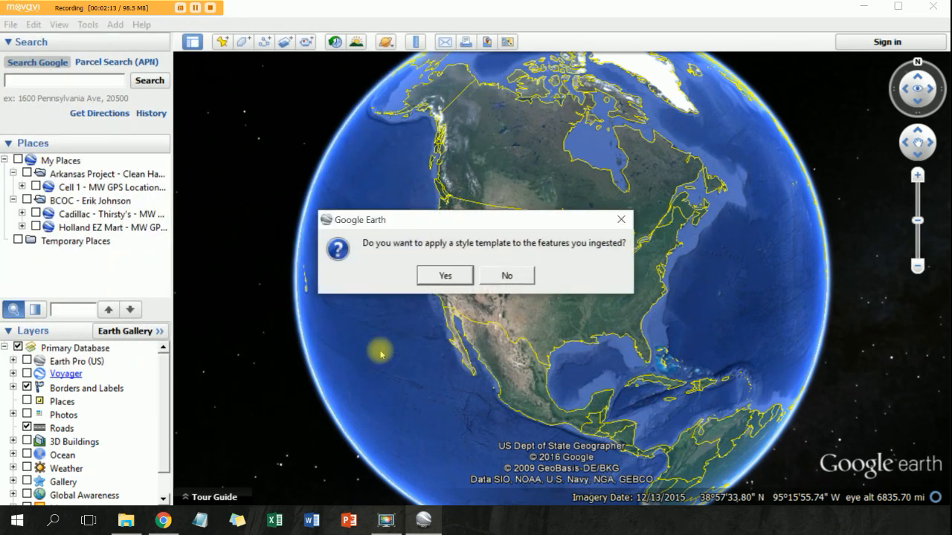
pyautogui.moveTo(458, 255)
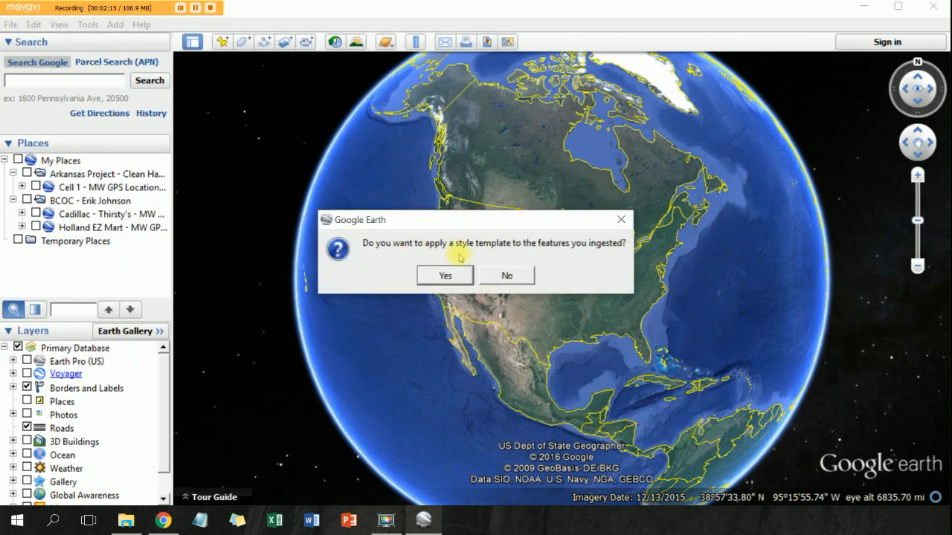
pyautogui.click(445, 276)
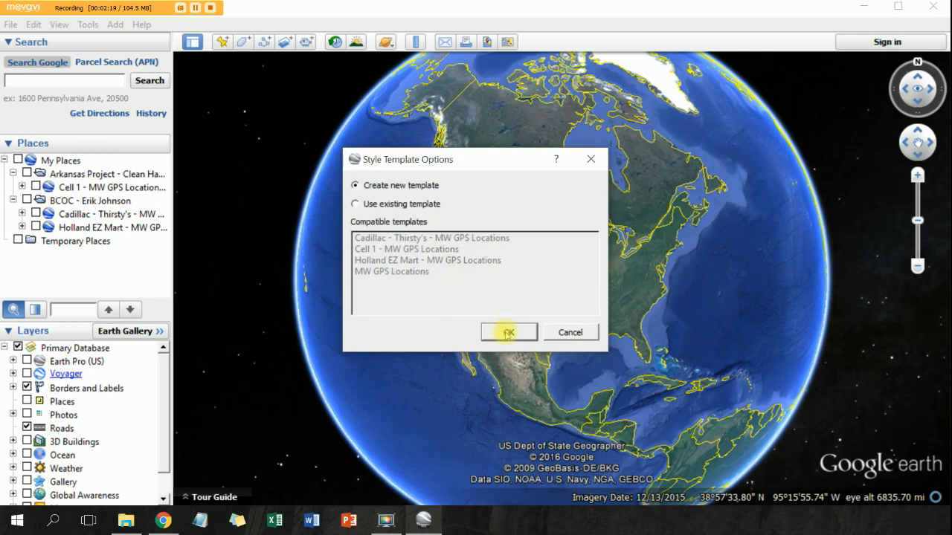
pyautogui.click(509, 333)
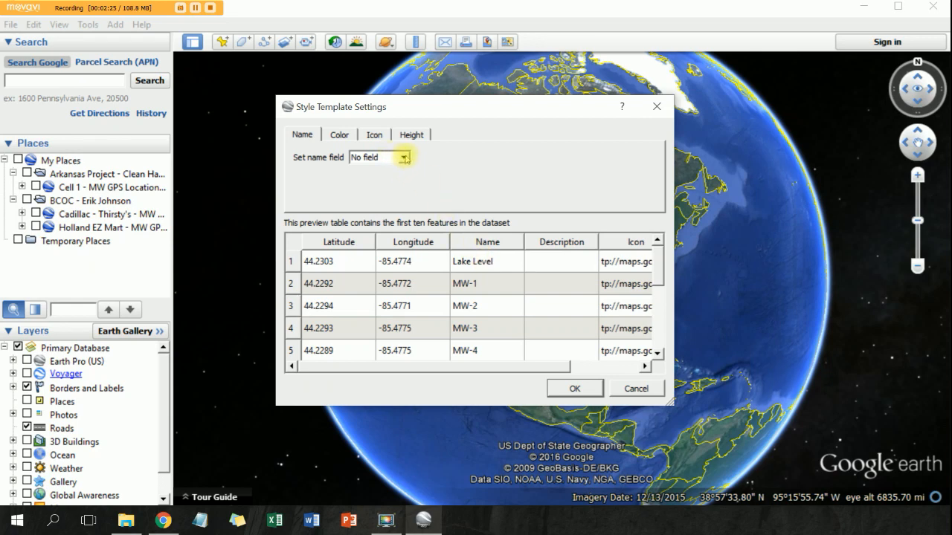
# Step: Set the template's Name field to the Name column and save the .kst over the existing template
pyautogui.click(405, 158)
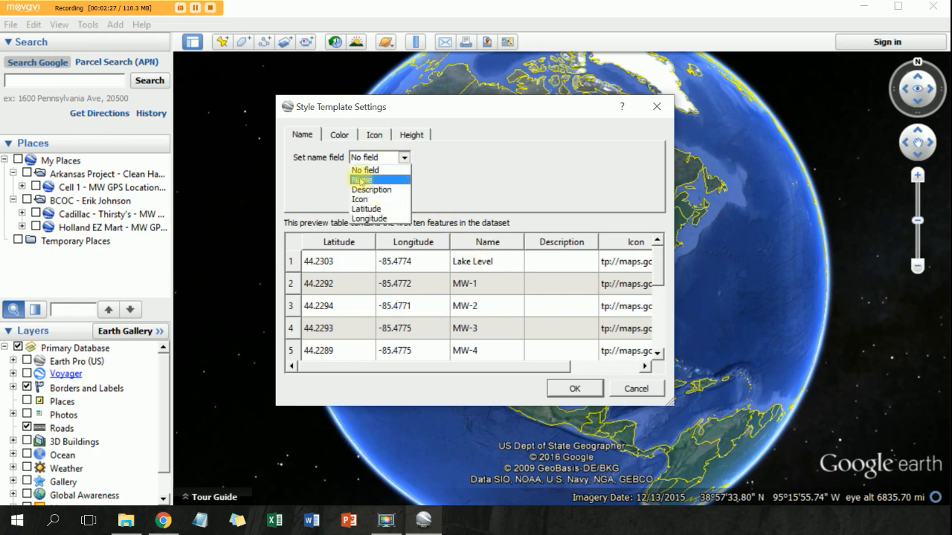
pyautogui.click(361, 180)
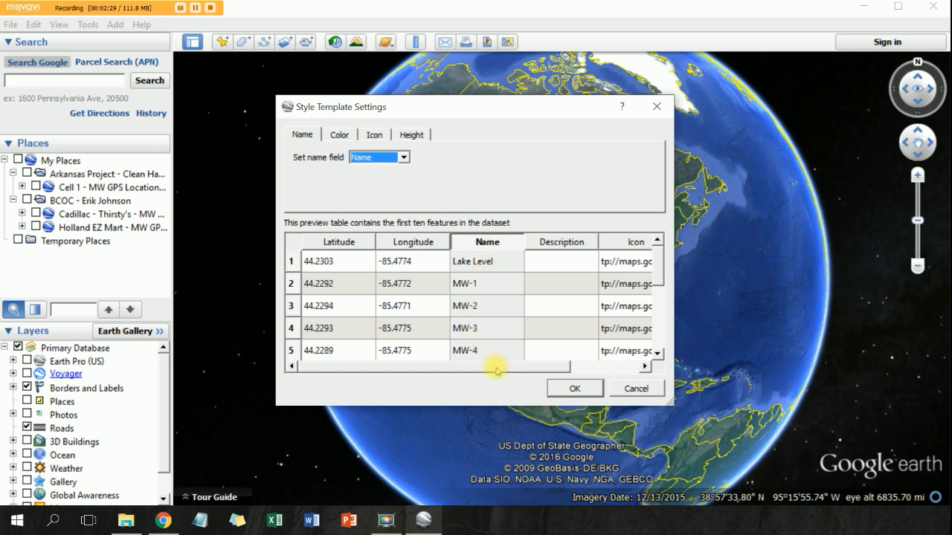
pyautogui.click(487, 241)
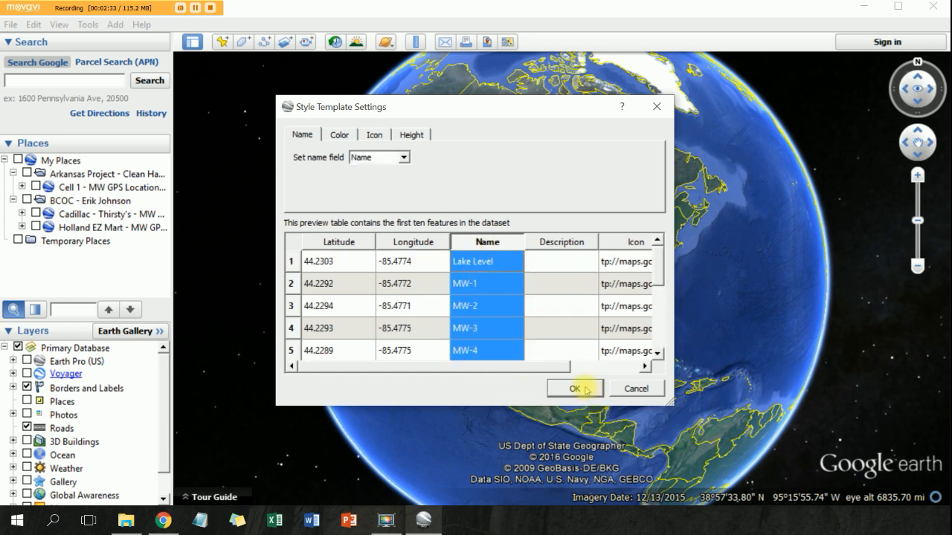
pyautogui.click(574, 388)
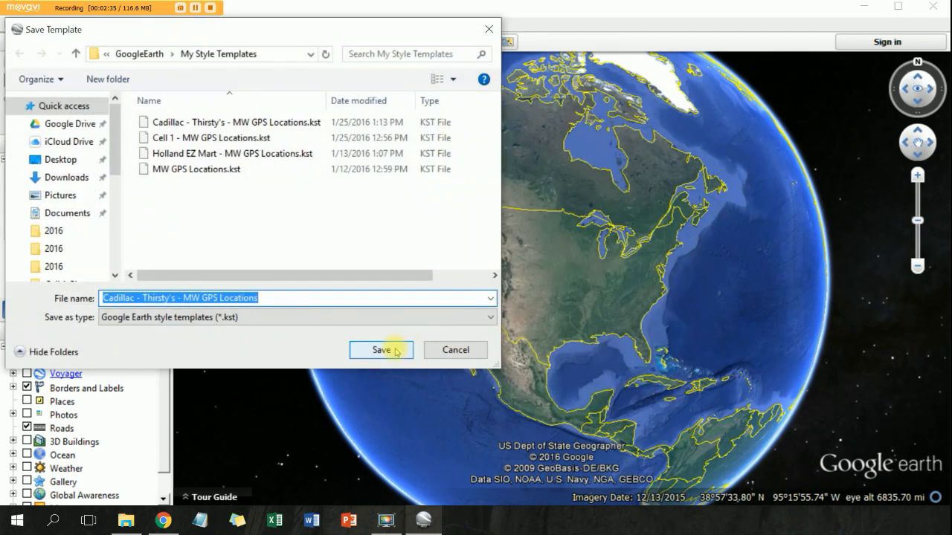
pyautogui.click(381, 350)
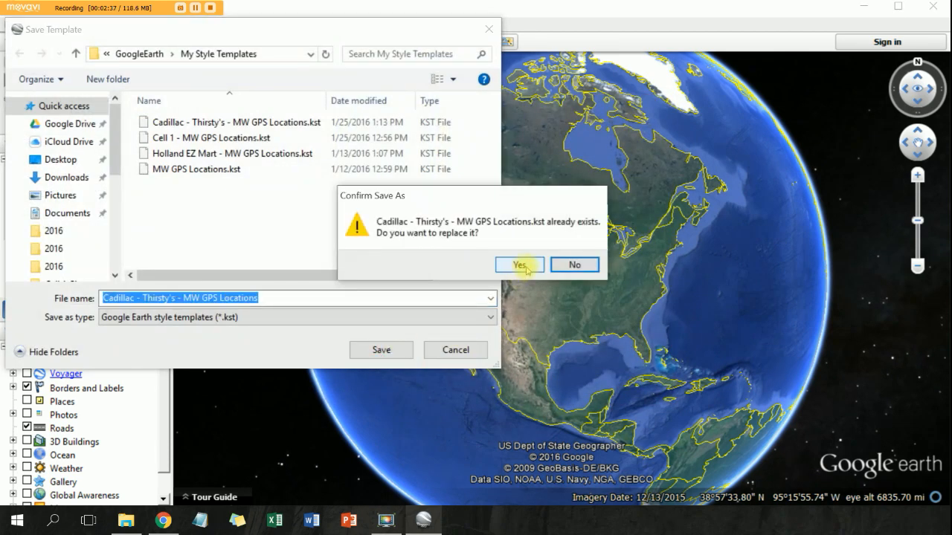
pyautogui.click(517, 265)
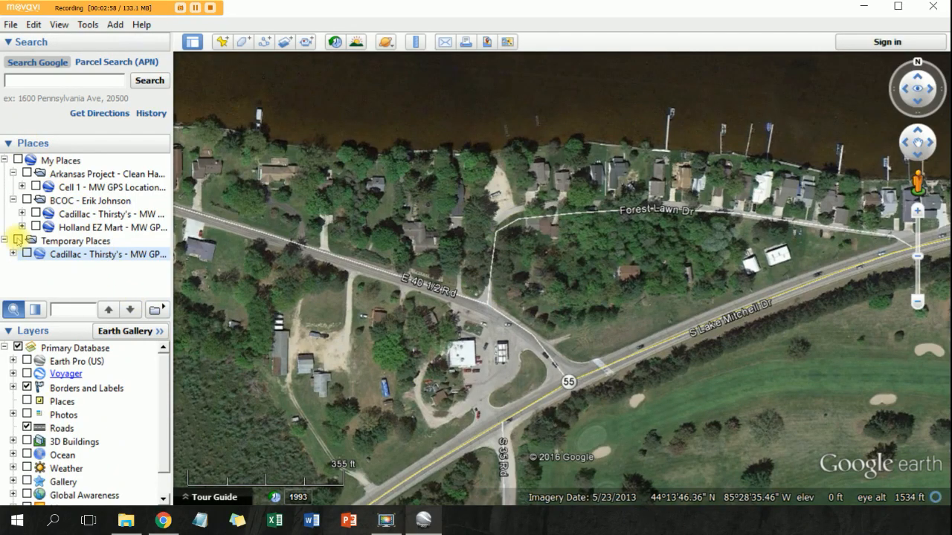
# Step: Tick Temporary Places to show the MW-1 to MW-20D well placemarks on the map
pyautogui.click(27, 253)
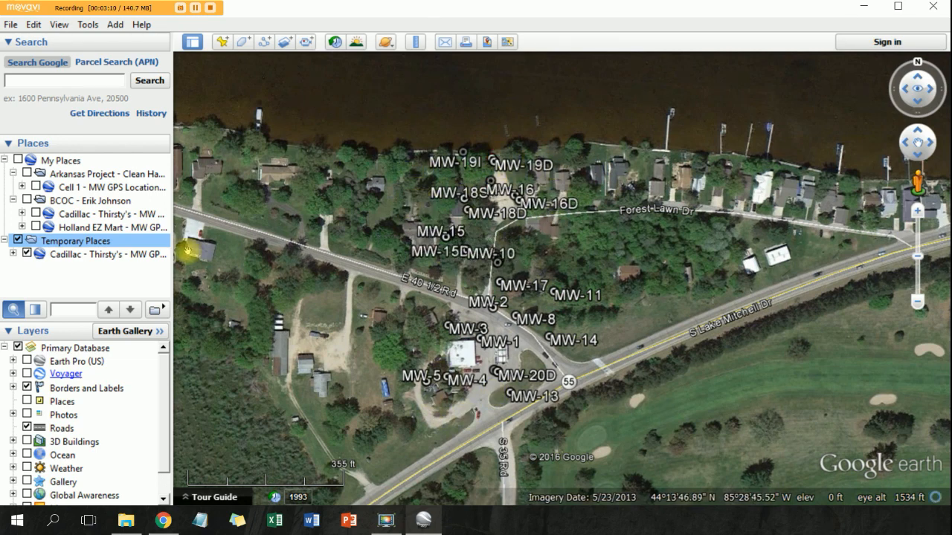
# Step: Share one style across the wells folder: yellow labels at scale 0.5 and smaller icons
pyautogui.rightClick(102, 254)
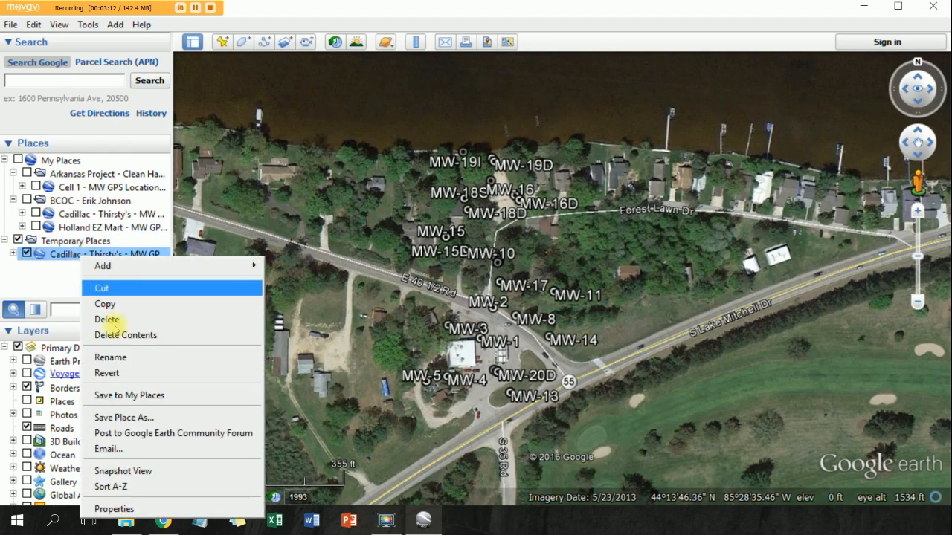
pyautogui.moveTo(123, 470)
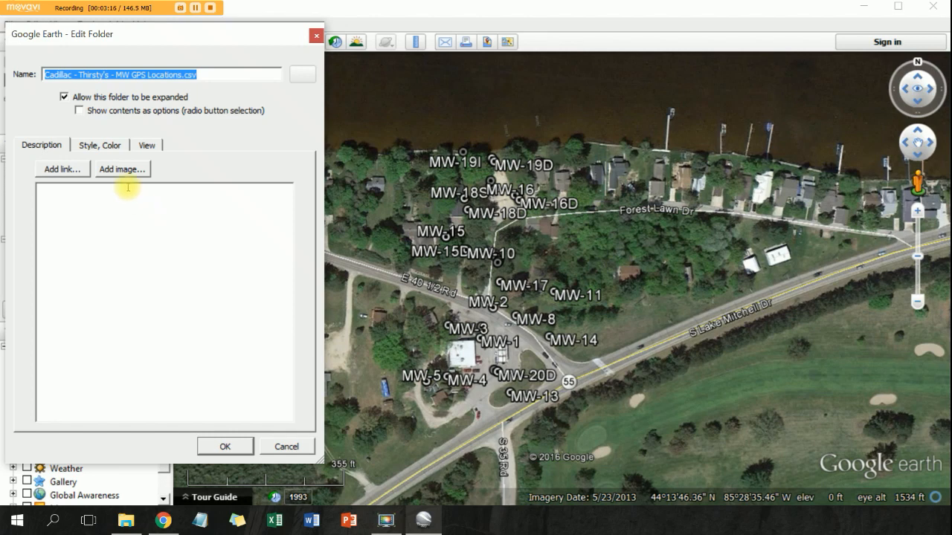
pyautogui.click(100, 145)
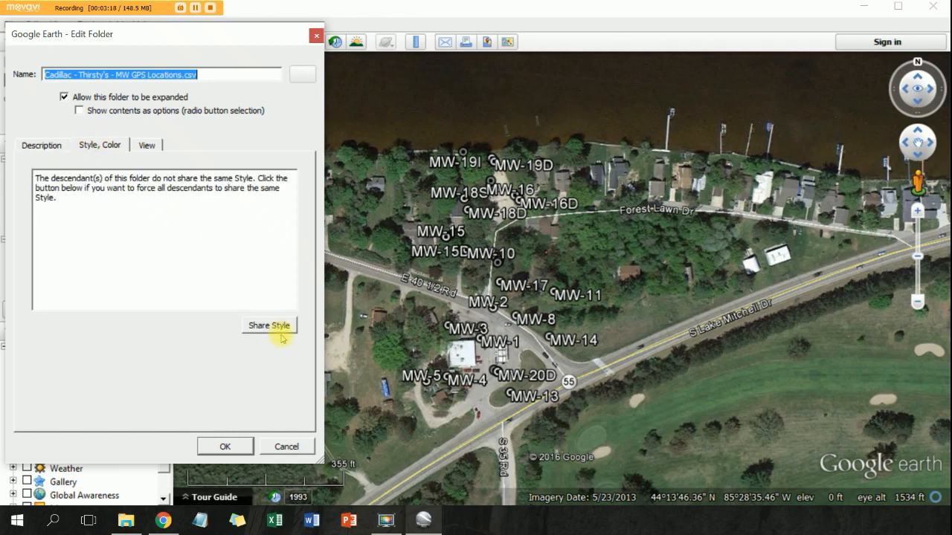
pyautogui.click(268, 326)
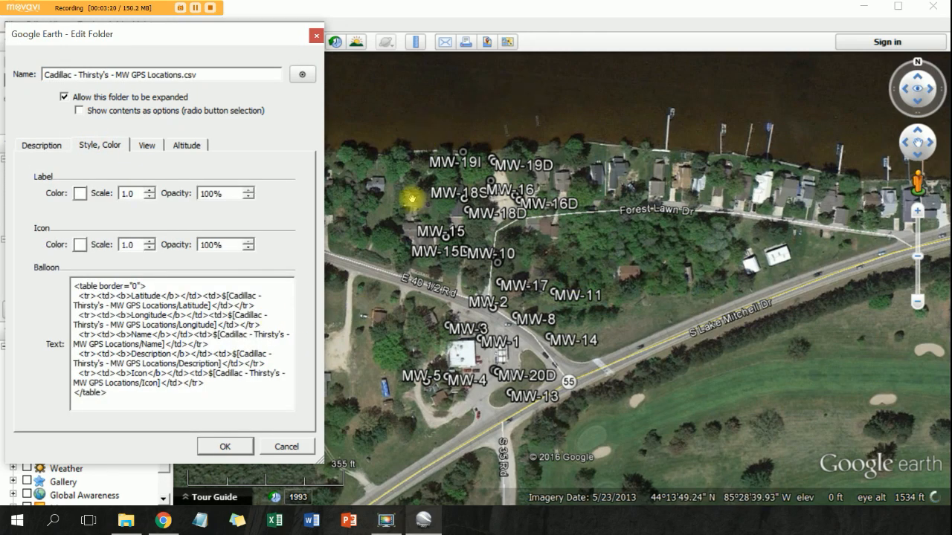
pyautogui.moveTo(132, 211)
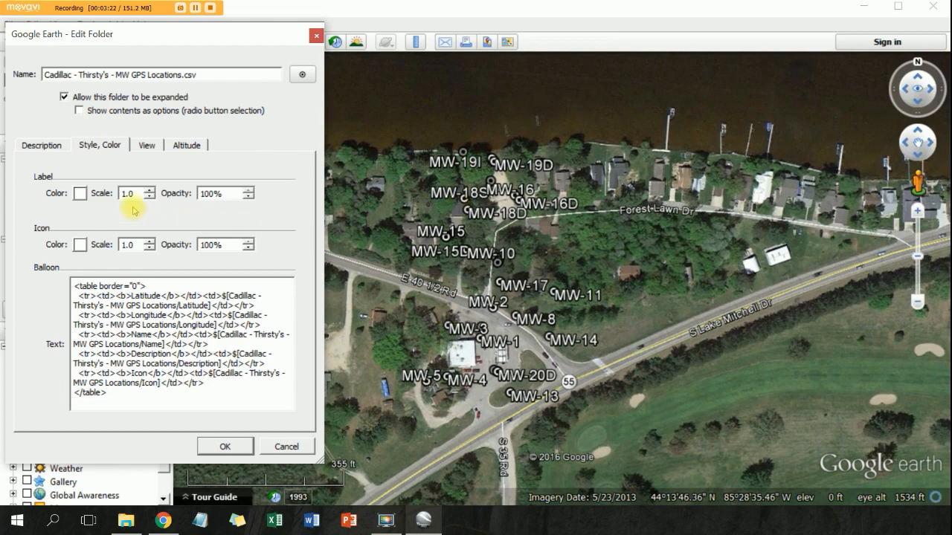
pyautogui.click(80, 193)
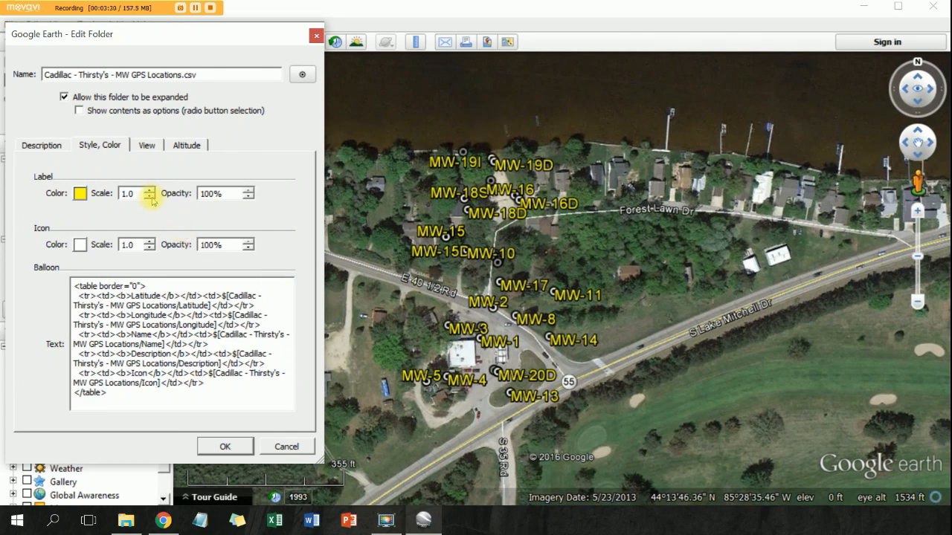
pyautogui.click(151, 196)
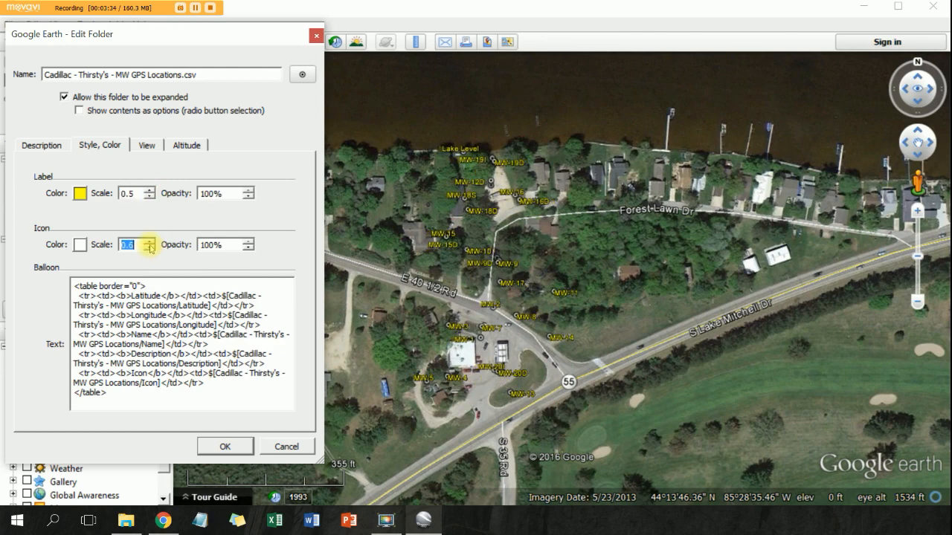
pyautogui.click(225, 446)
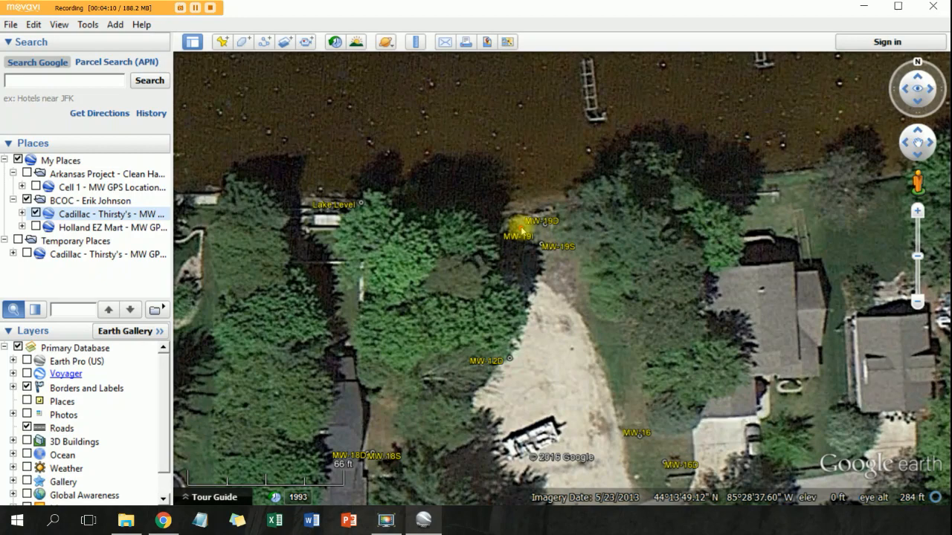
# Step: Edit the shoreline well placemark's properties and drag it to its corrected spot by the shore
pyautogui.rightClick(524, 229)
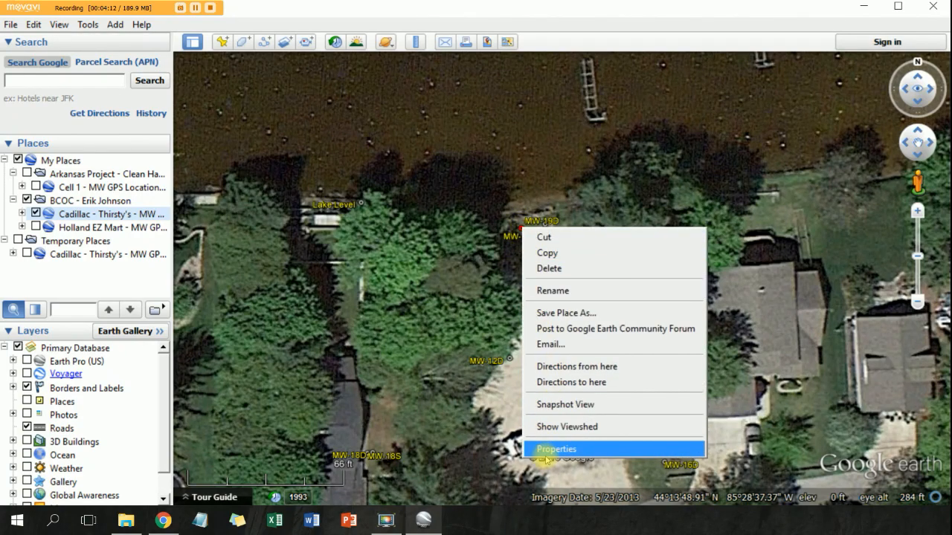
pyautogui.click(556, 449)
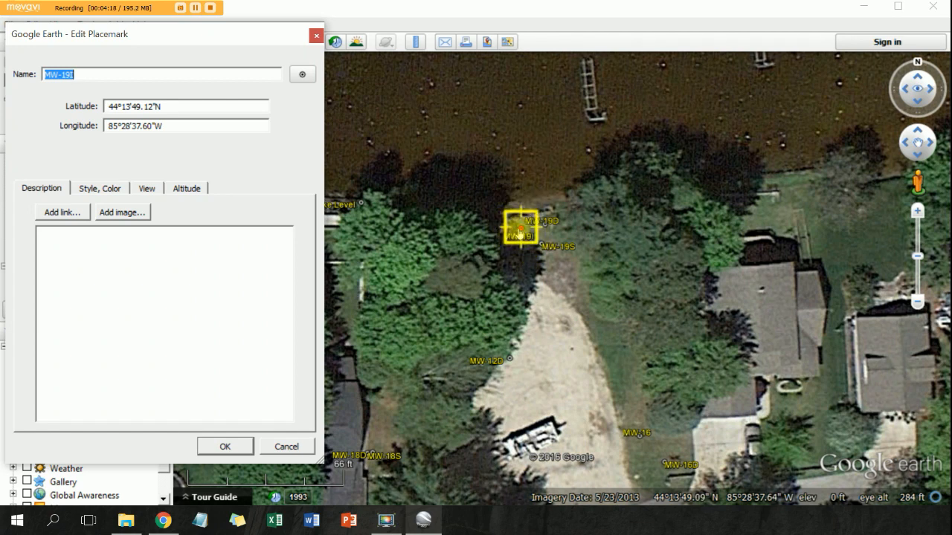
pyautogui.moveTo(521, 226); pyautogui.dragTo(524, 375)
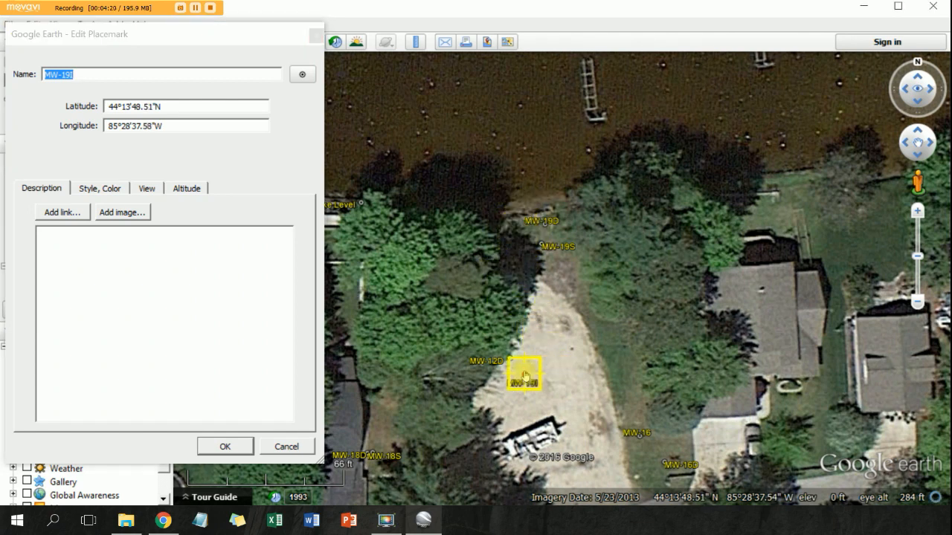
pyautogui.moveTo(523, 375); pyautogui.dragTo(513, 226)
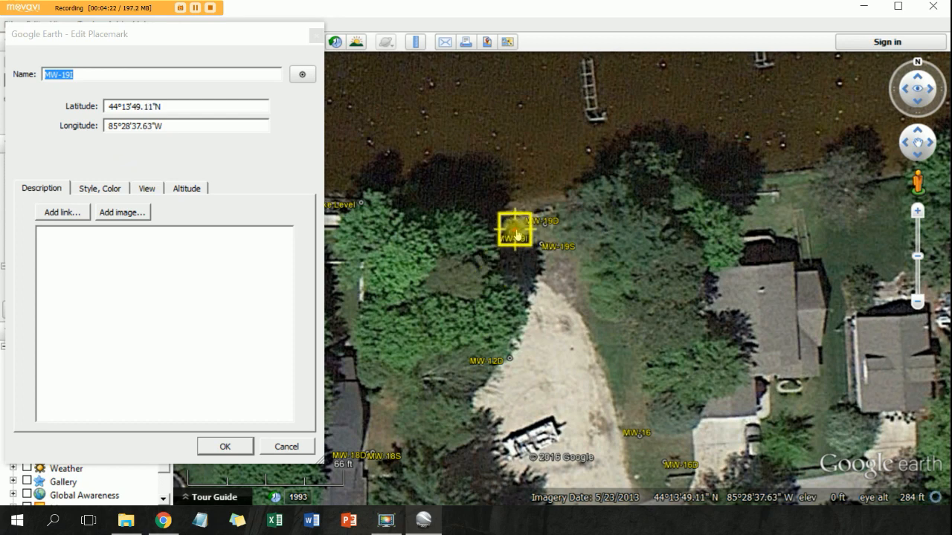
pyautogui.click(224, 446)
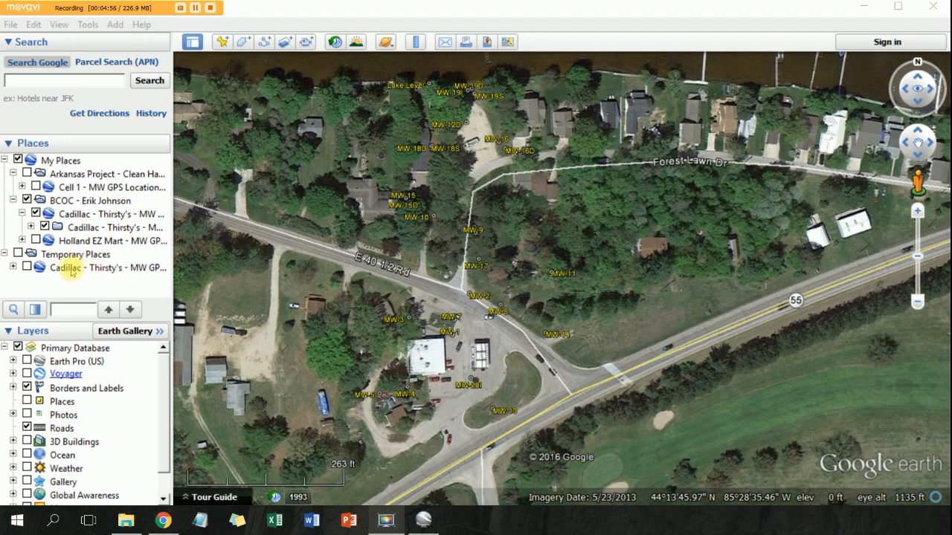
# Step: Open the context menu of the Cadillac - Thirsty's folder under Temporary Places
pyautogui.click(76, 254)
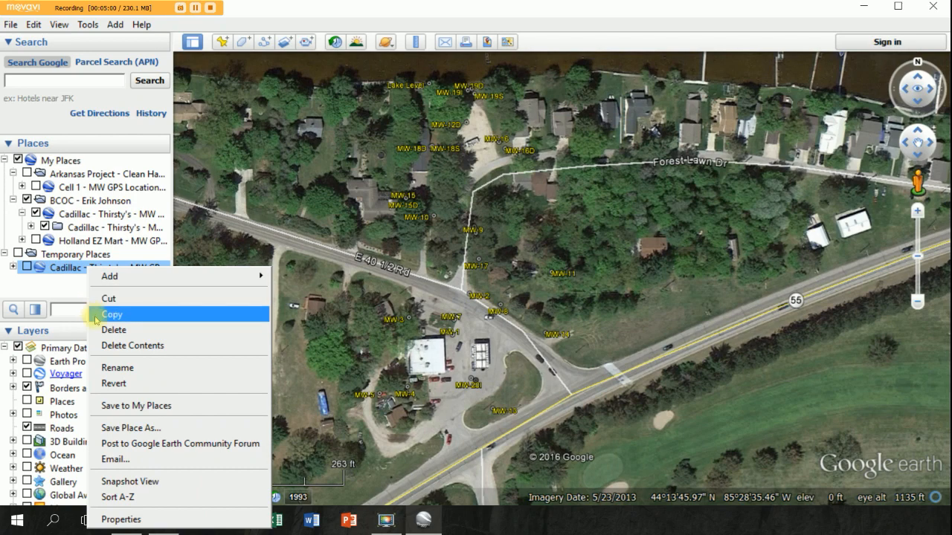
pyautogui.moveTo(95, 320)
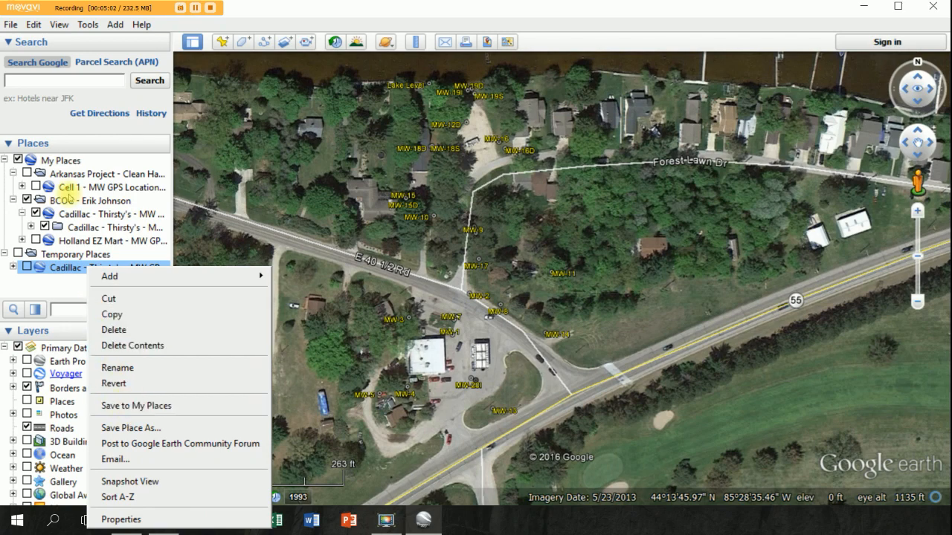